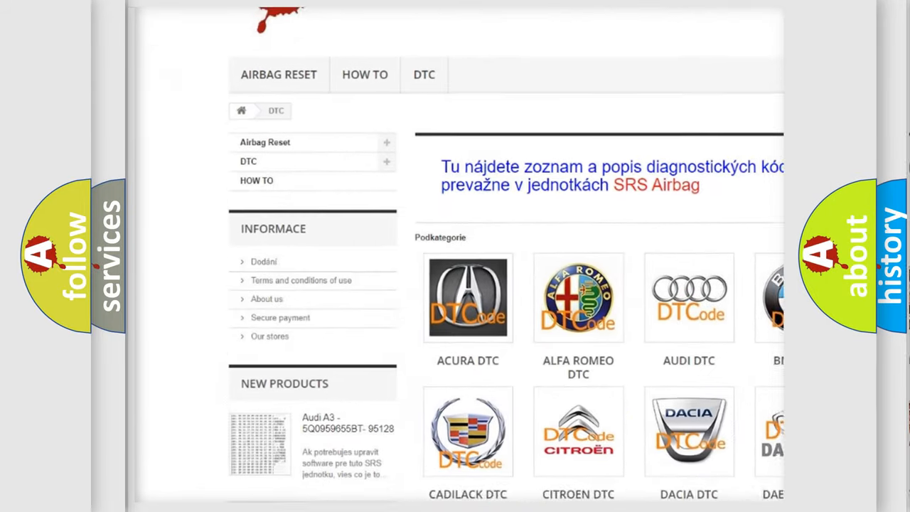
{"action": "scroll", "scroll_direction": "down", "scroll_amount": 3}
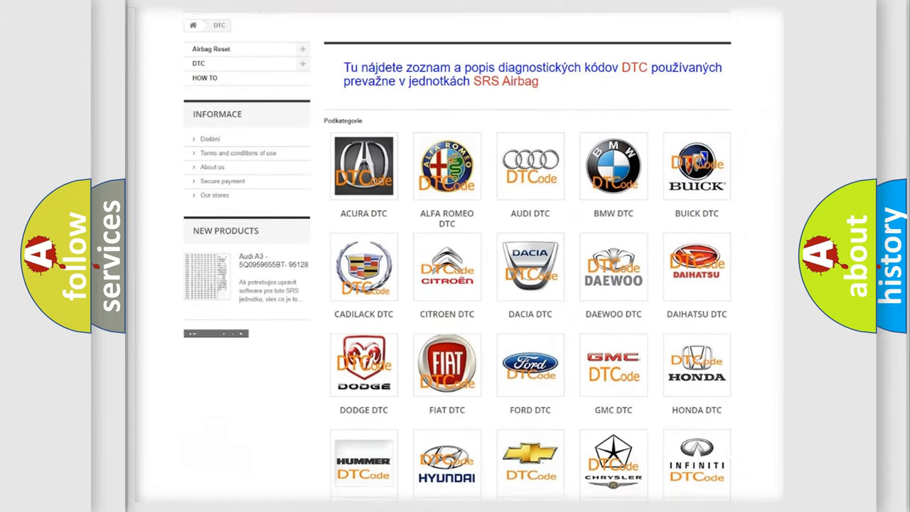
{"action": "scroll", "scroll_direction": "down", "scroll_amount": 3}
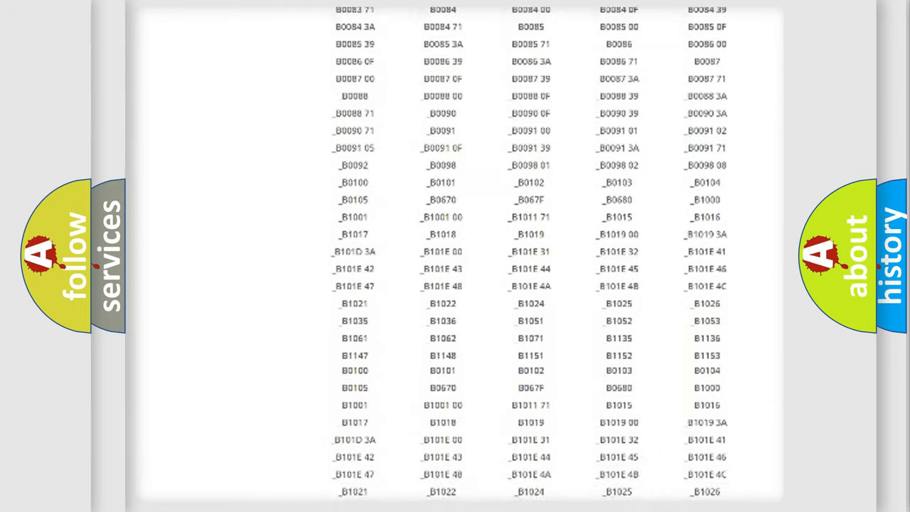
{"action": "scroll", "scroll_direction": "down", "scroll_amount": 3}
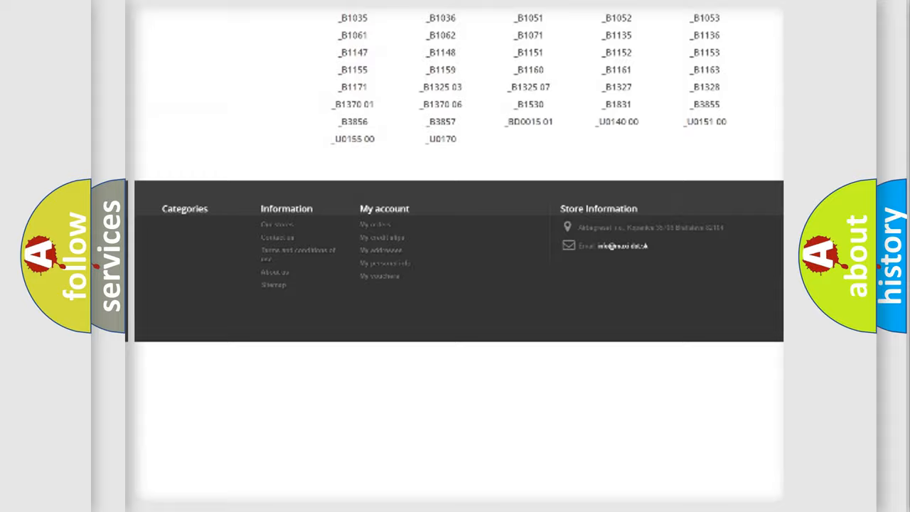